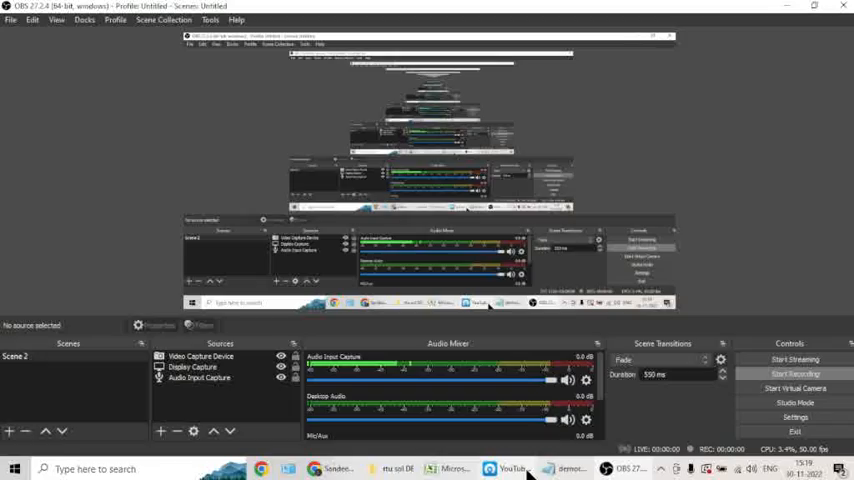
Start the OBS Studio screen recording
{"action": "left_click", "coordinate": [794, 373]}
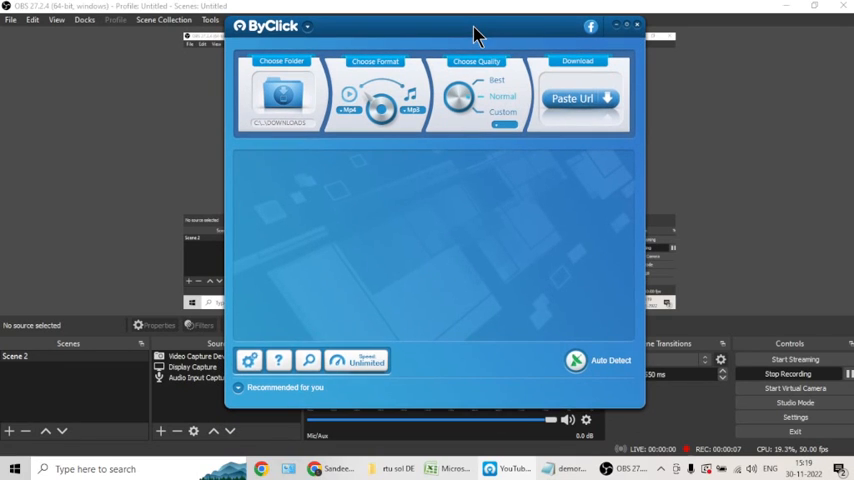
{"action": "mouse_move", "coordinate": [540, 363]}
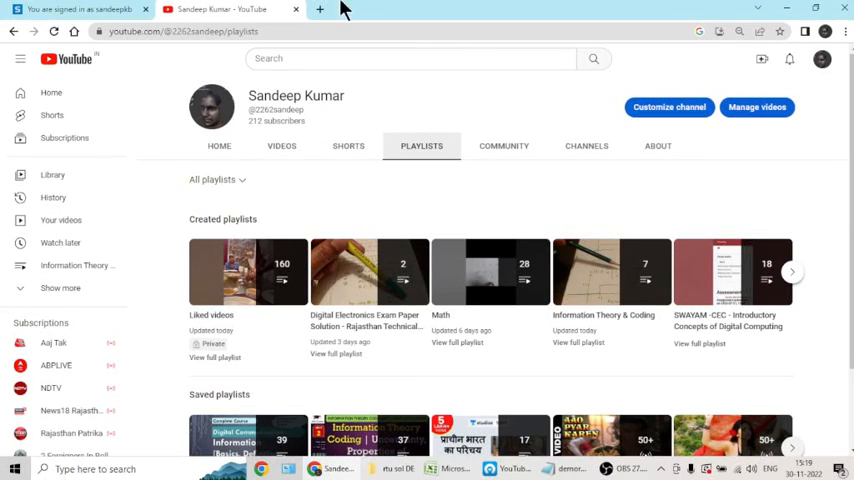
Search Google for 'sophos' in a new tab and browse the image results
{"action": "left_click", "coordinate": [320, 9]}
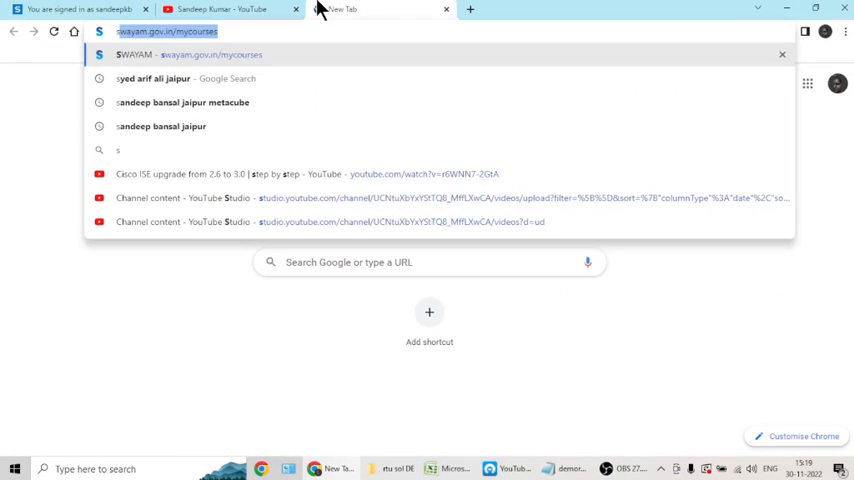
{"action": "type", "text": "sohos"}
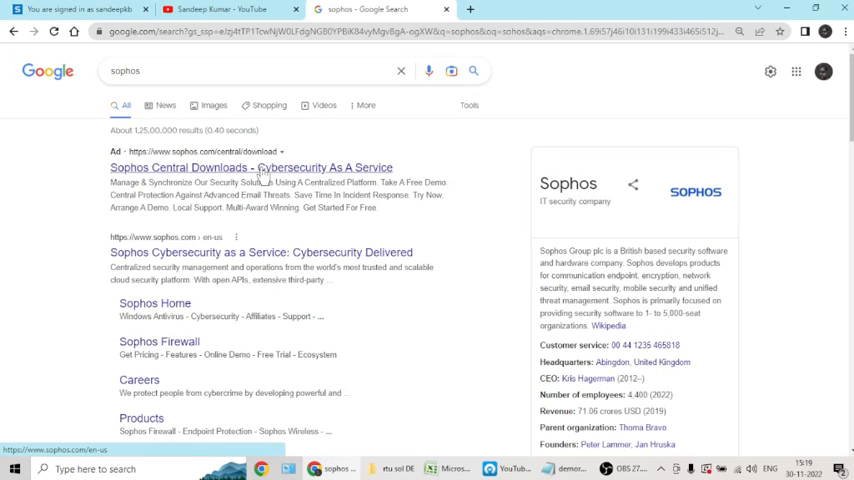
{"action": "scroll", "scroll_direction": "down", "scroll_amount": 3}
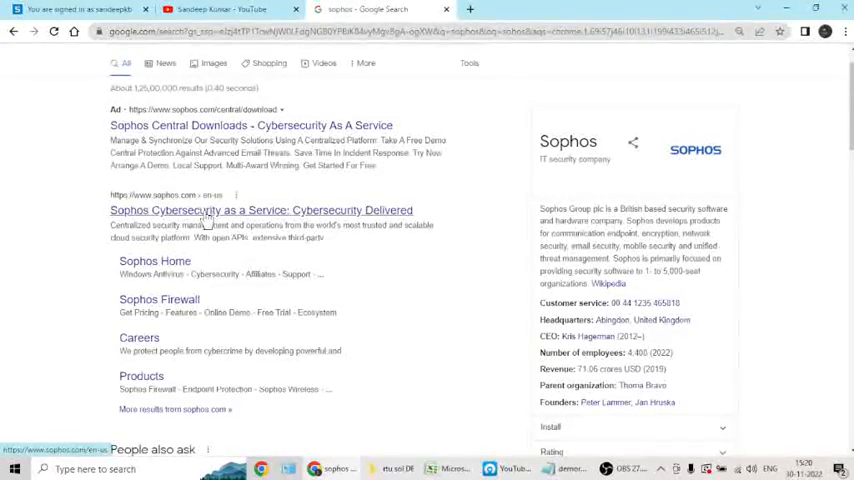
{"action": "scroll", "scroll_direction": "up", "scroll_amount": 3}
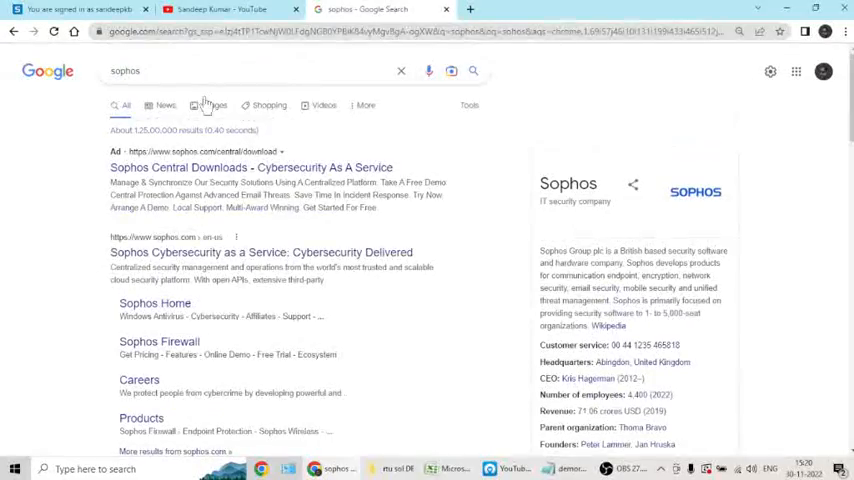
{"action": "left_click", "coordinate": [205, 105]}
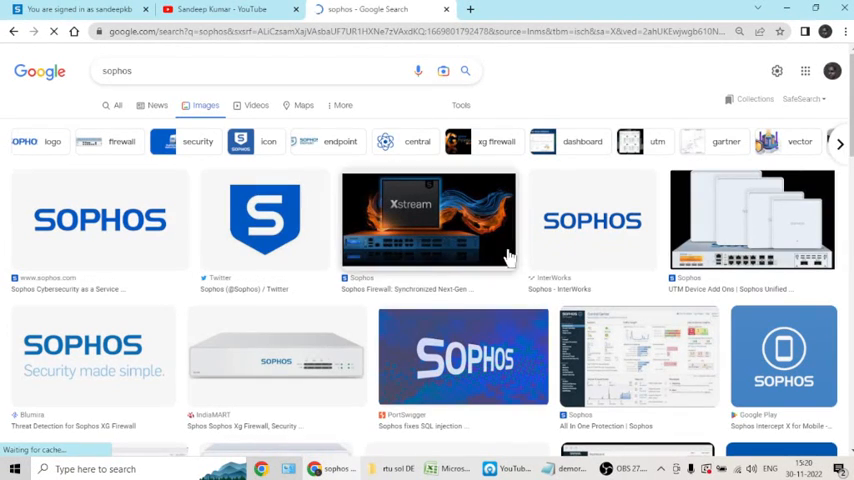
{"action": "scroll", "scroll_direction": "down", "scroll_amount": 3}
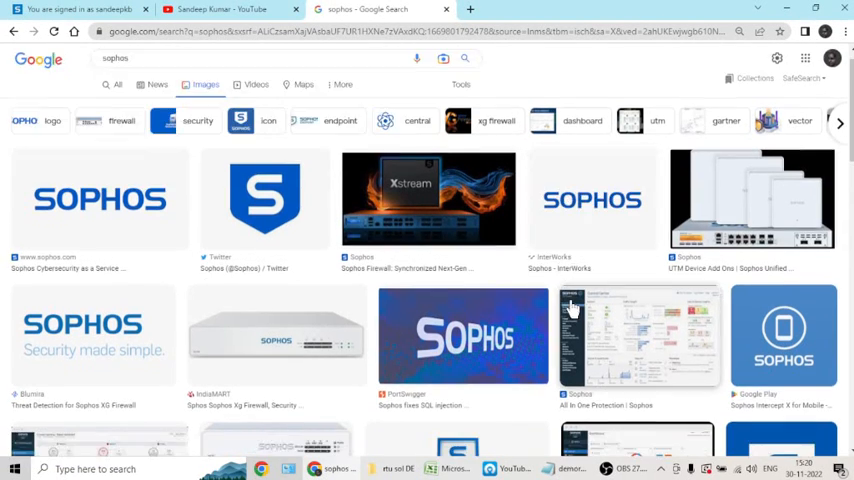
{"action": "scroll", "scroll_direction": "down", "scroll_amount": 3}
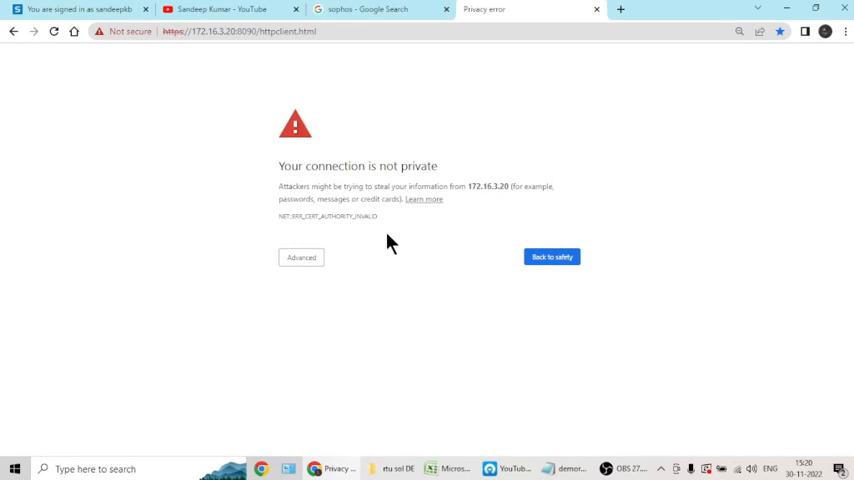
Proceed past the warning to 172.16.3.20, then return to the YouTube tab
{"action": "left_click", "coordinate": [301, 257]}
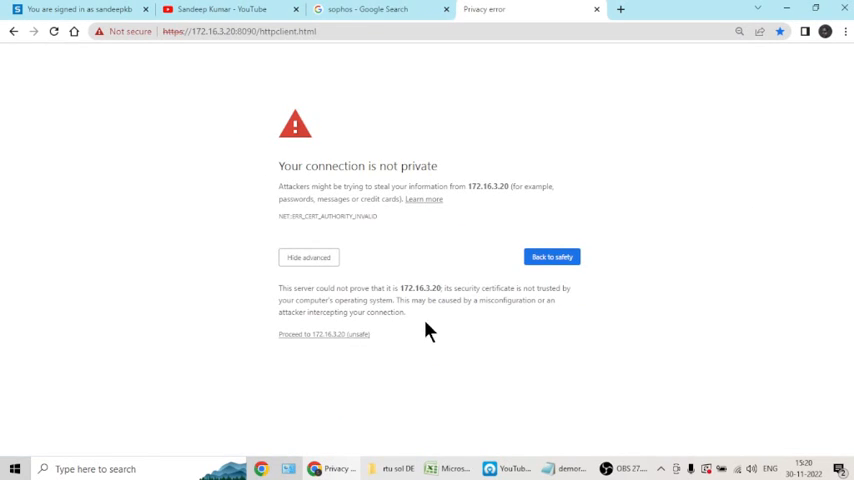
{"action": "left_click", "coordinate": [323, 334]}
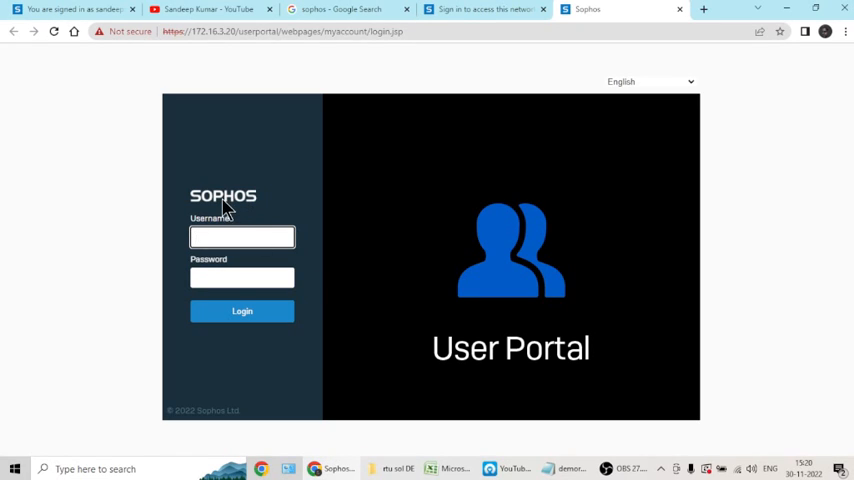
{"action": "mouse_move", "coordinate": [490, 142]}
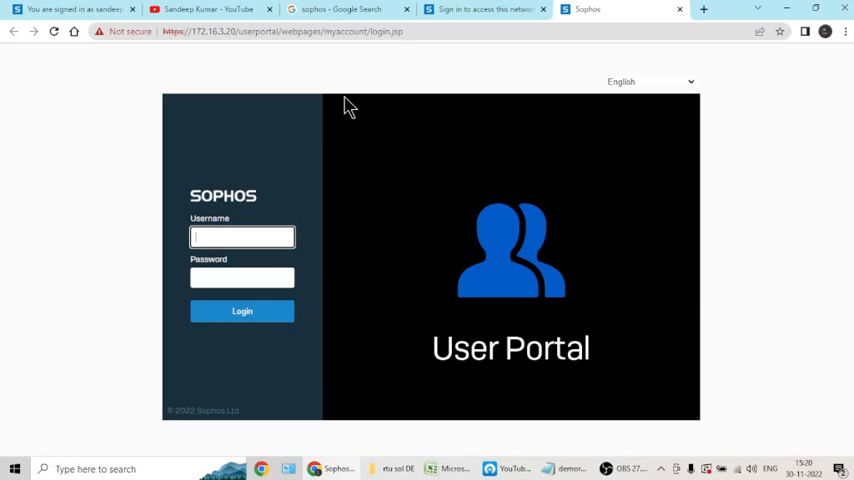
{"action": "mouse_move", "coordinate": [610, 15]}
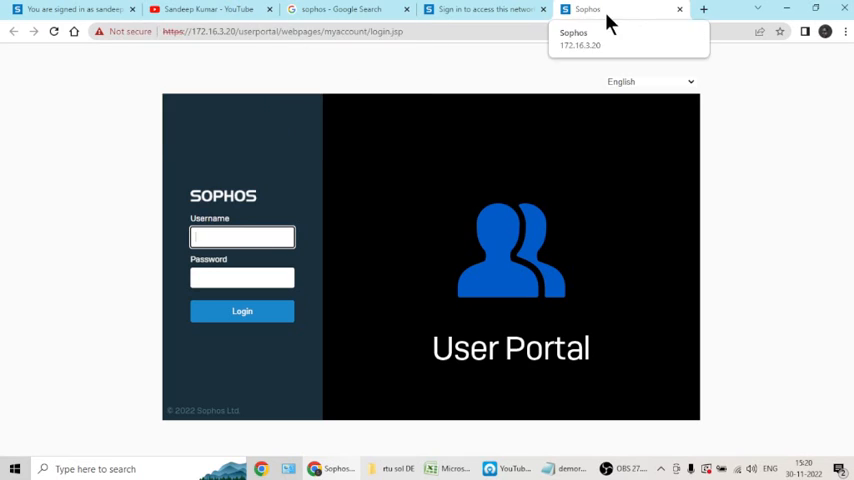
{"action": "left_click", "coordinate": [205, 9]}
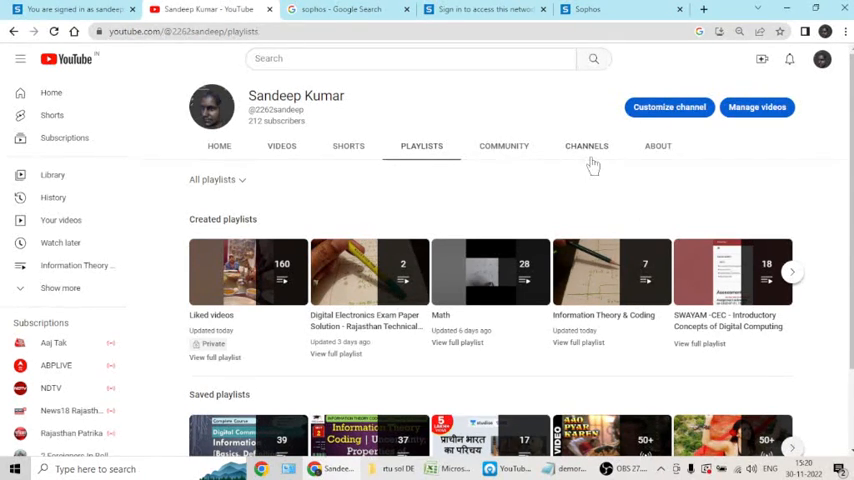
{"action": "mouse_move", "coordinate": [490, 272]}
{"action": "type", "text": "youtubemultido"}
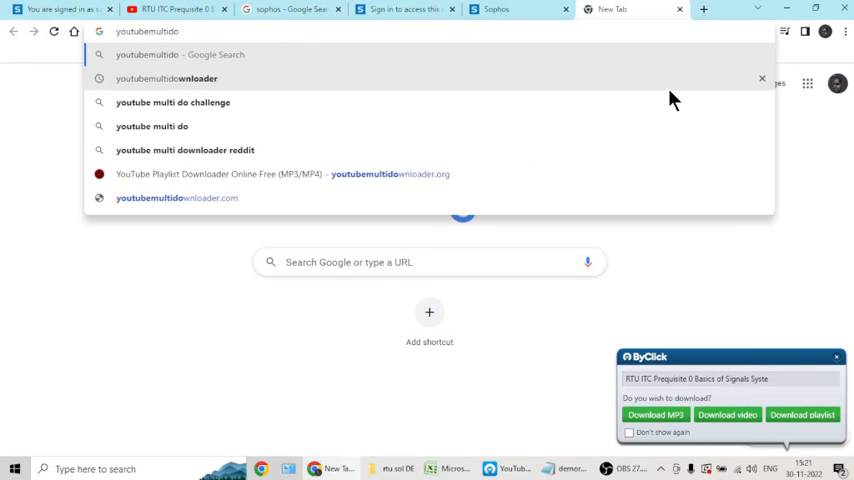
Open youtubemultidownloader and bypass the privacy warning to reach the Sophos block page
{"action": "left_click", "coordinate": [172, 102]}
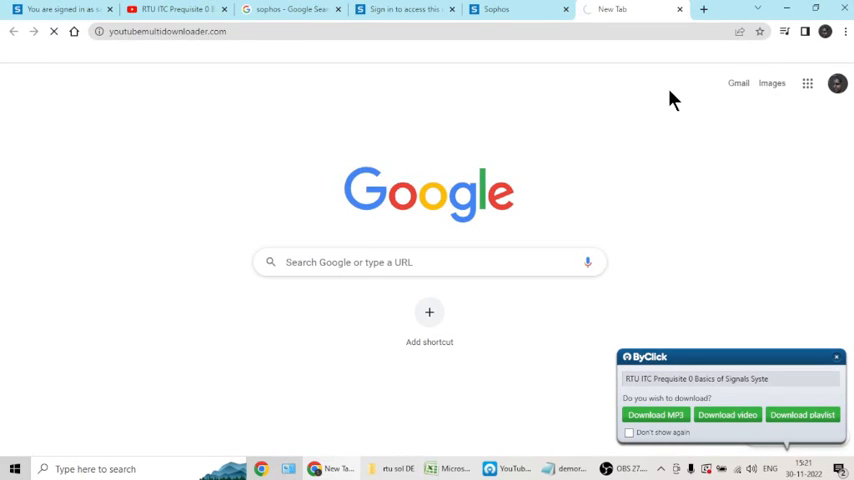
{"action": "mouse_move", "coordinate": [813, 305]}
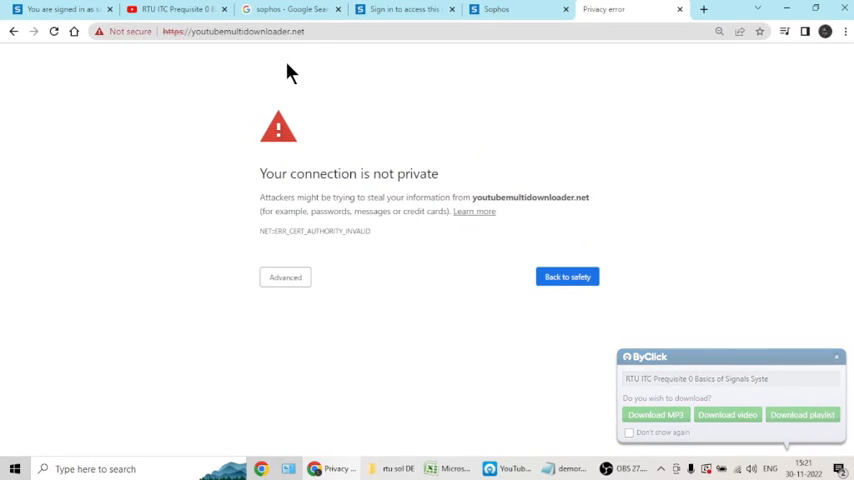
{"action": "left_click", "coordinate": [285, 277]}
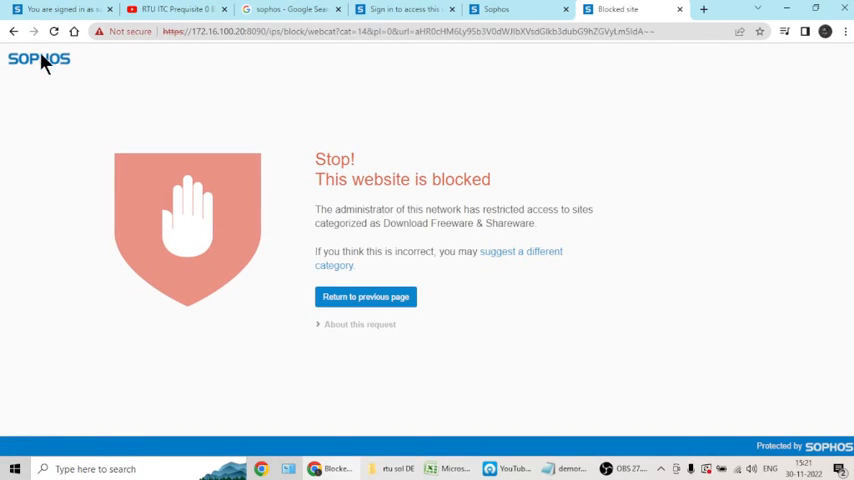
{"action": "mouse_move", "coordinate": [407, 240]}
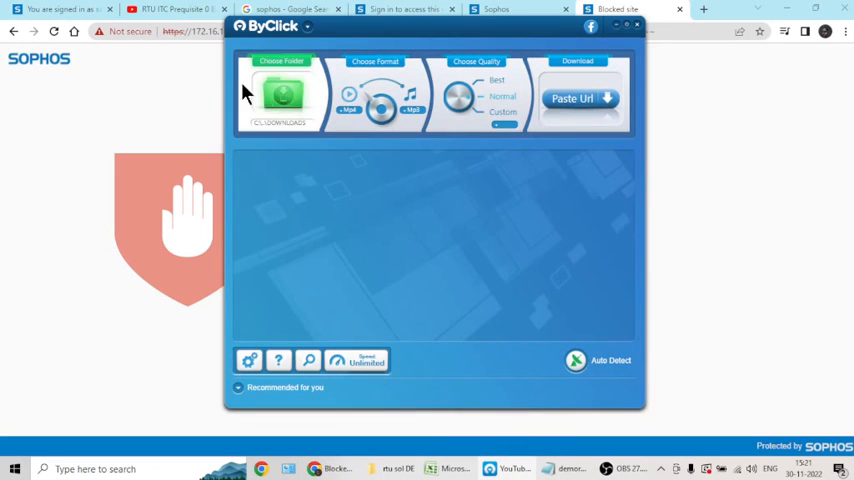
{"action": "mouse_move", "coordinate": [307, 30]}
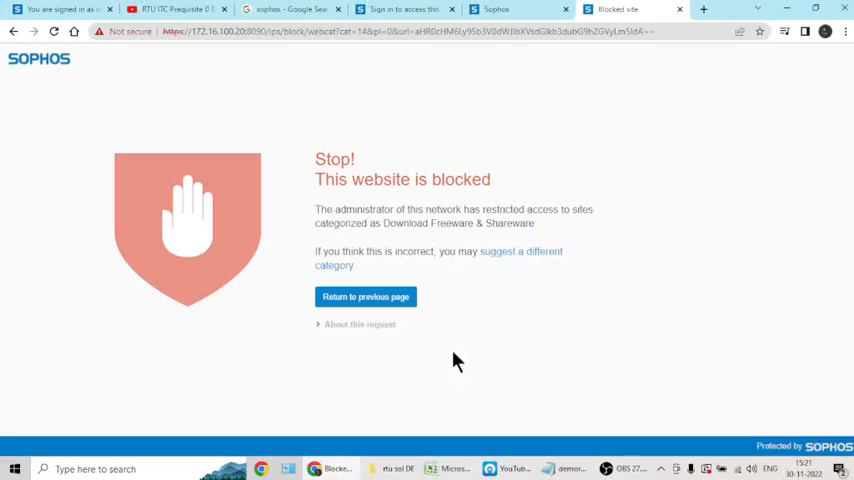
{"action": "mouse_move", "coordinate": [168, 9]}
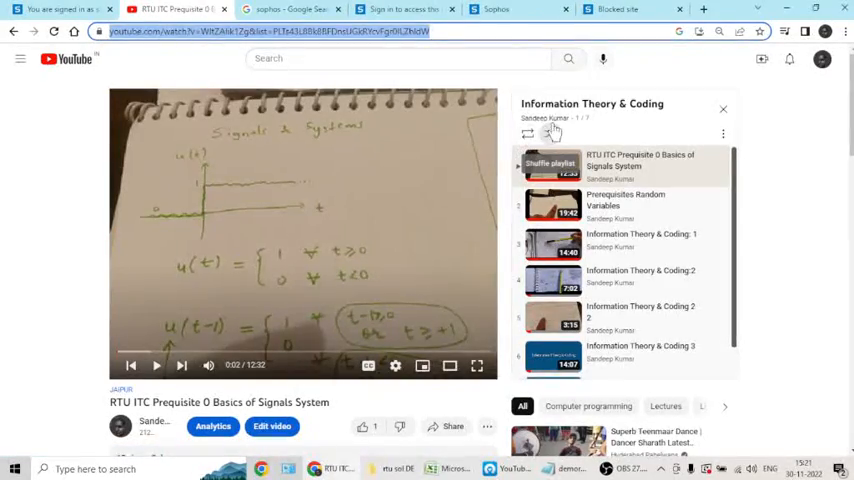
Copy the youtu.be share link of the Basics of Signals System video
{"action": "scroll", "scroll_direction": "down", "scroll_amount": 3}
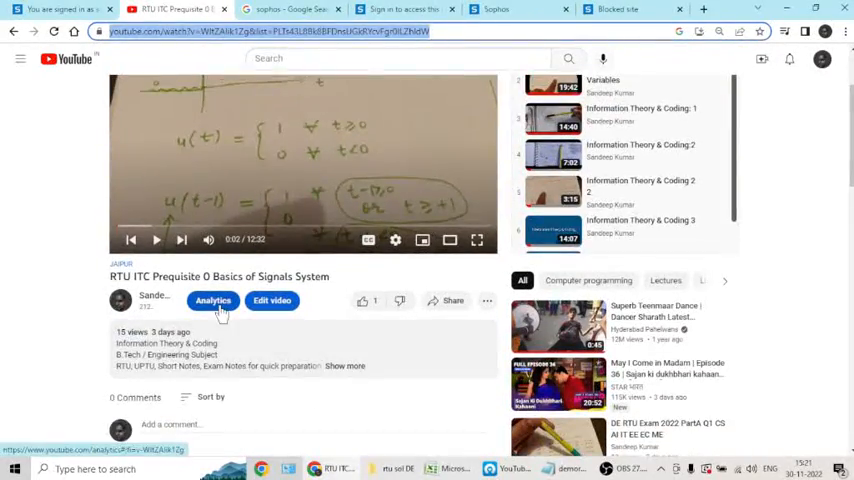
{"action": "left_click", "coordinate": [452, 300]}
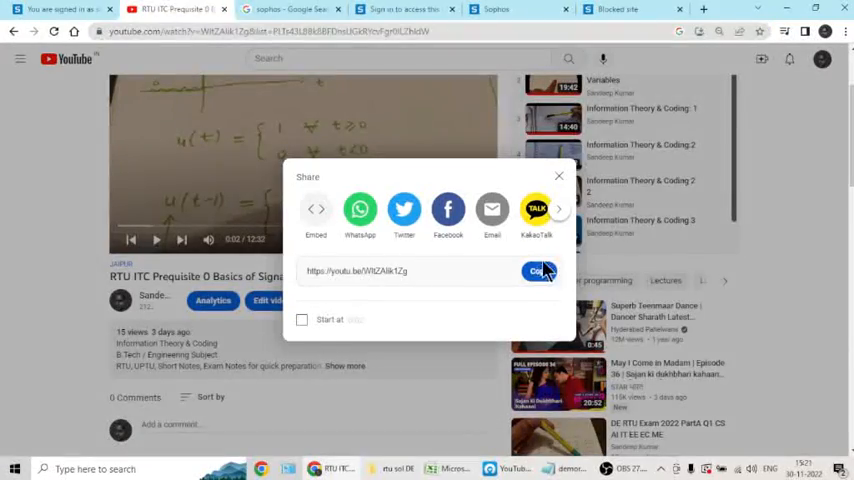
{"action": "left_click", "coordinate": [538, 271]}
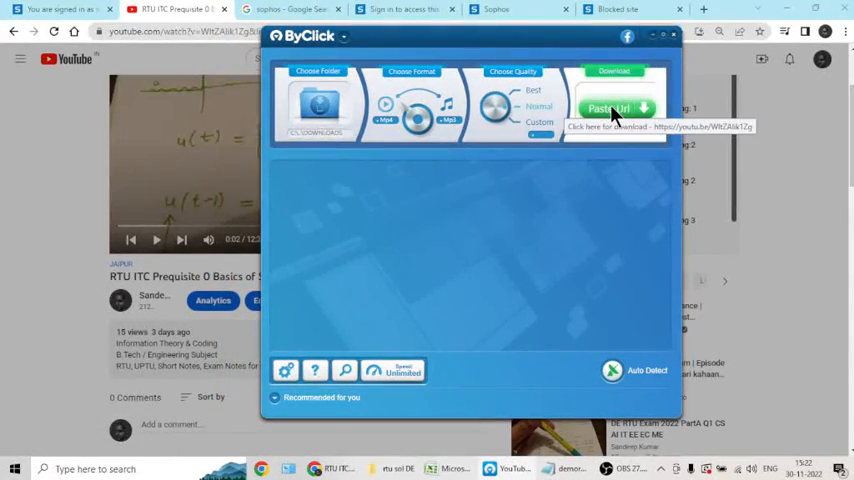
{"action": "mouse_move", "coordinate": [727, 470]}
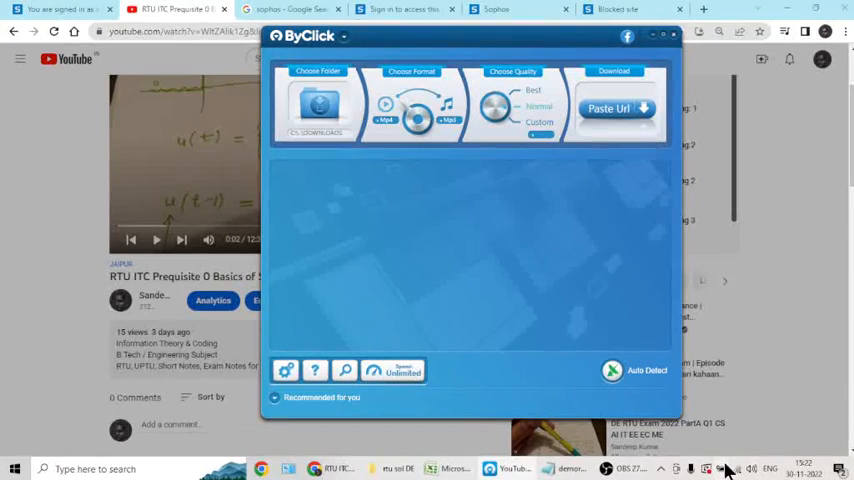
{"action": "mouse_move", "coordinate": [768, 447]}
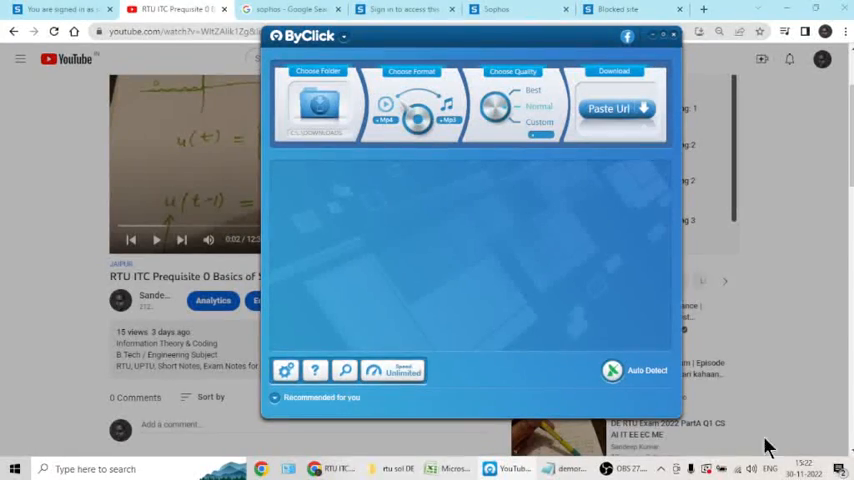
{"action": "mouse_move", "coordinate": [620, 217]}
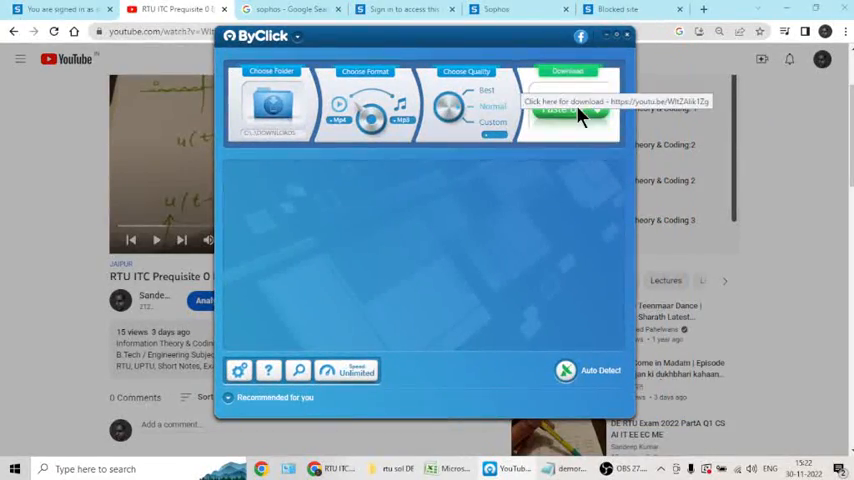
Paste the copied URL into ByClick Downloader, then pause the running download
{"action": "left_click", "coordinate": [570, 108]}
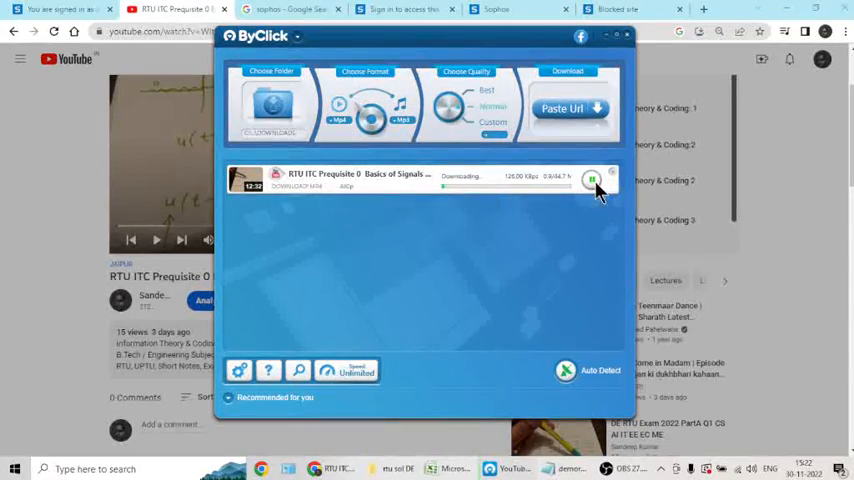
{"action": "left_click", "coordinate": [592, 179]}
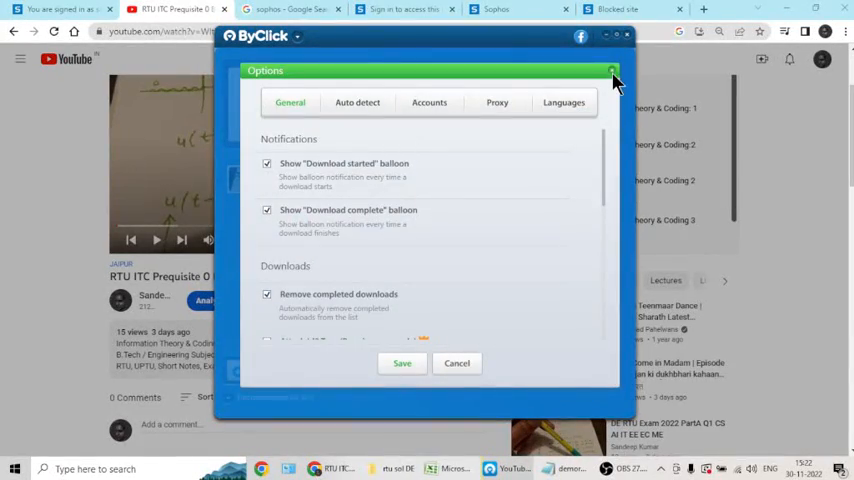
Close the Options window, check version 2.3.14, and bring OBS Studio forward
{"action": "left_click", "coordinate": [611, 72]}
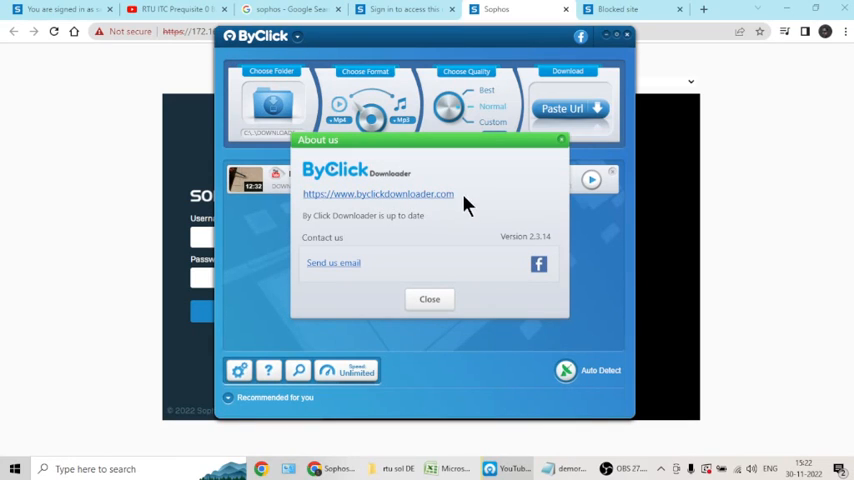
{"action": "mouse_move", "coordinate": [542, 357]}
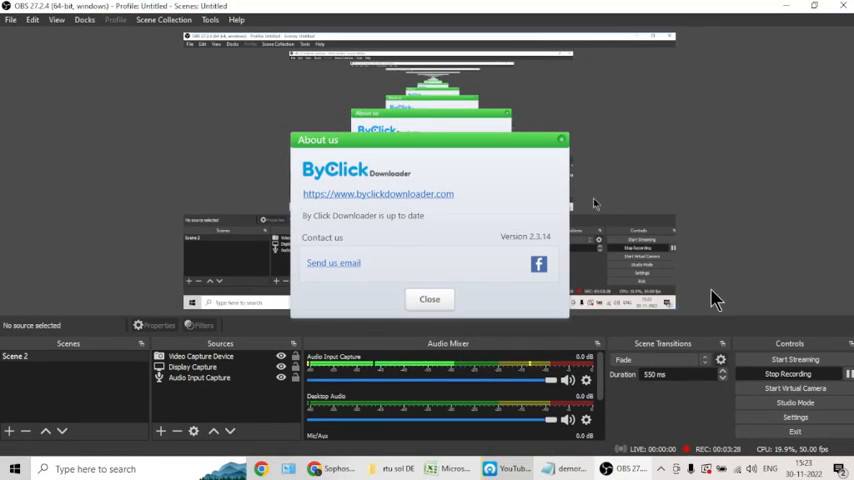
{"action": "left_click", "coordinate": [428, 298]}
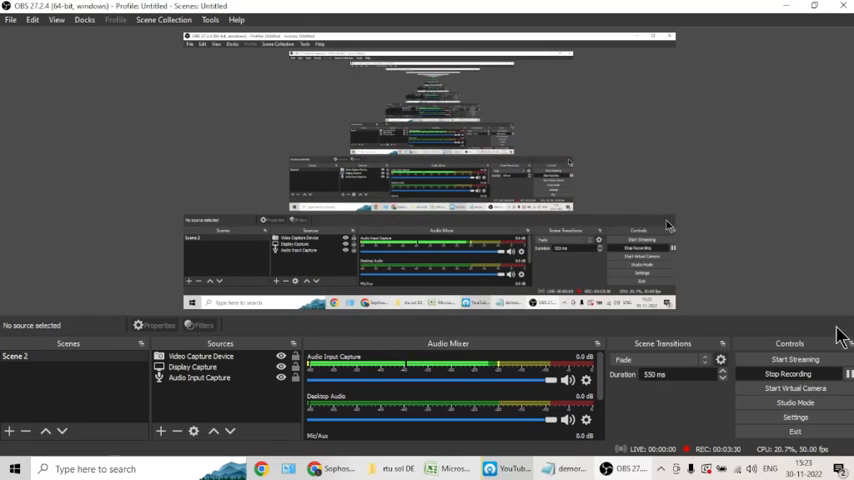